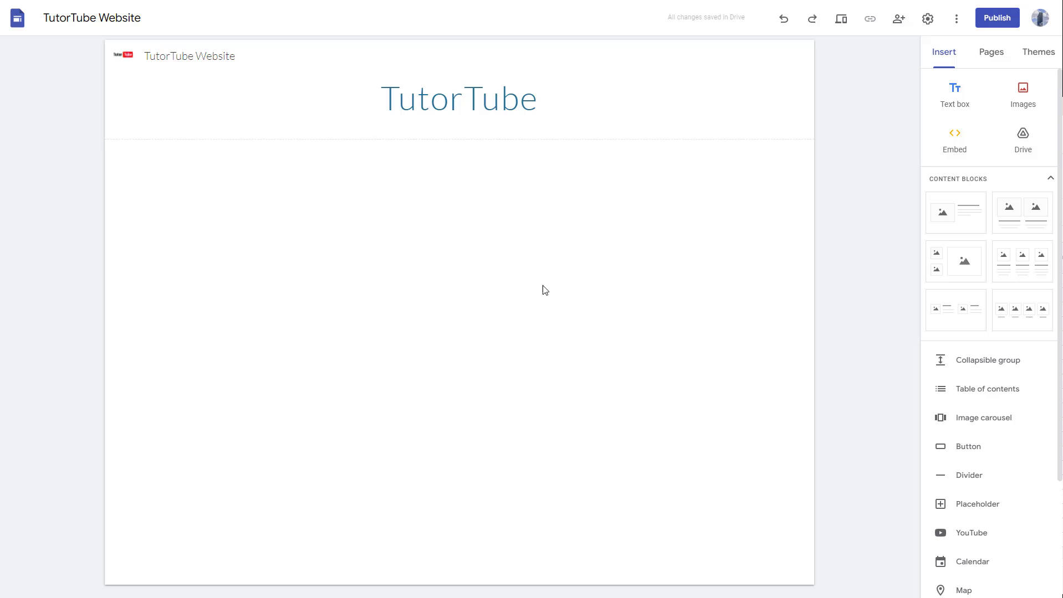
pyautogui.moveTo(759, 213)
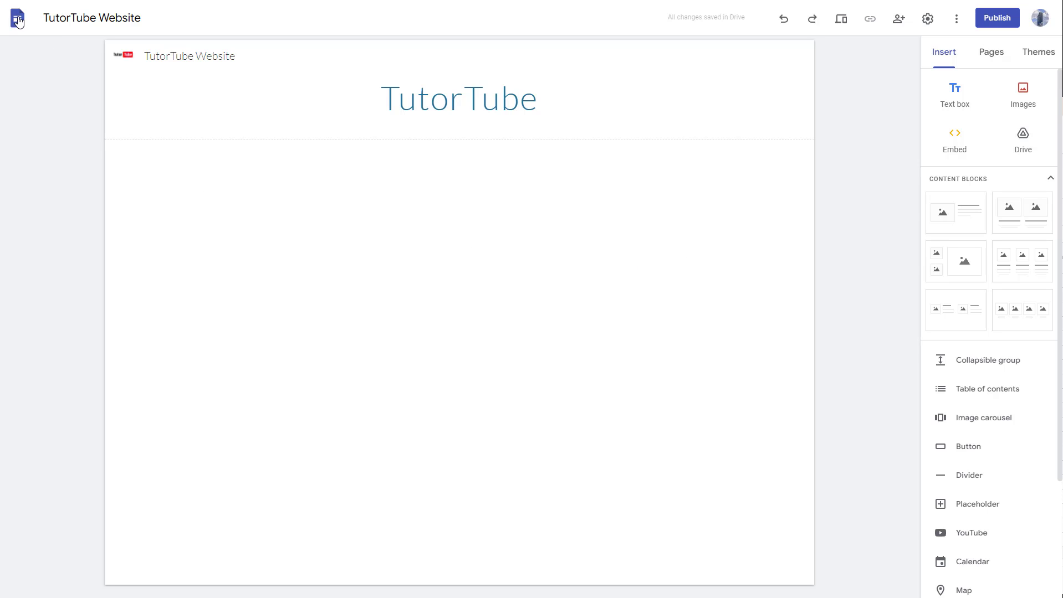
# - From the sites home, remove TutorTube Website via its options menu and undo the removal
pyautogui.click(18, 17)
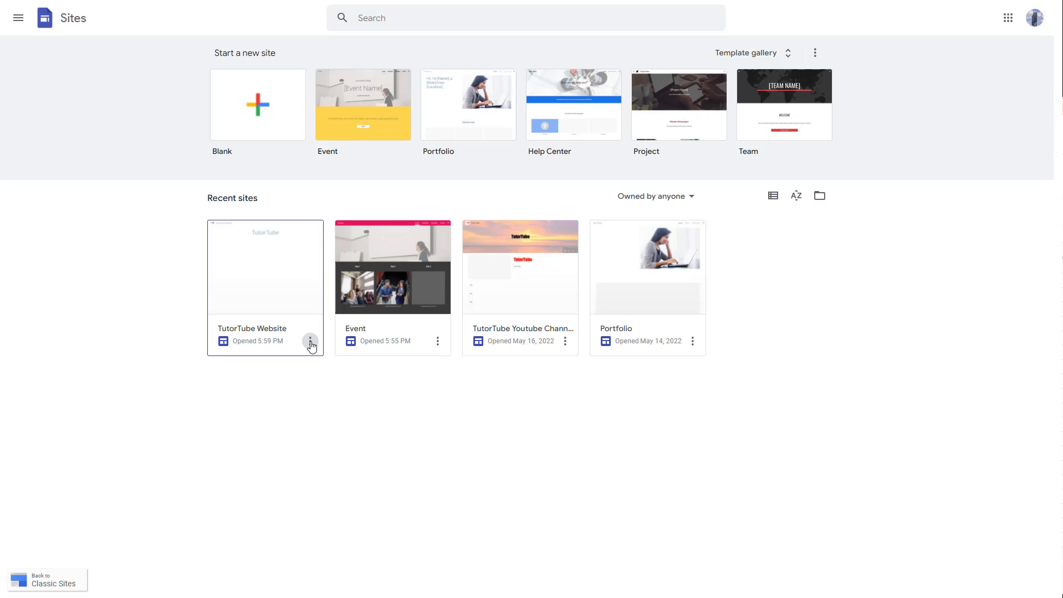
pyautogui.click(310, 341)
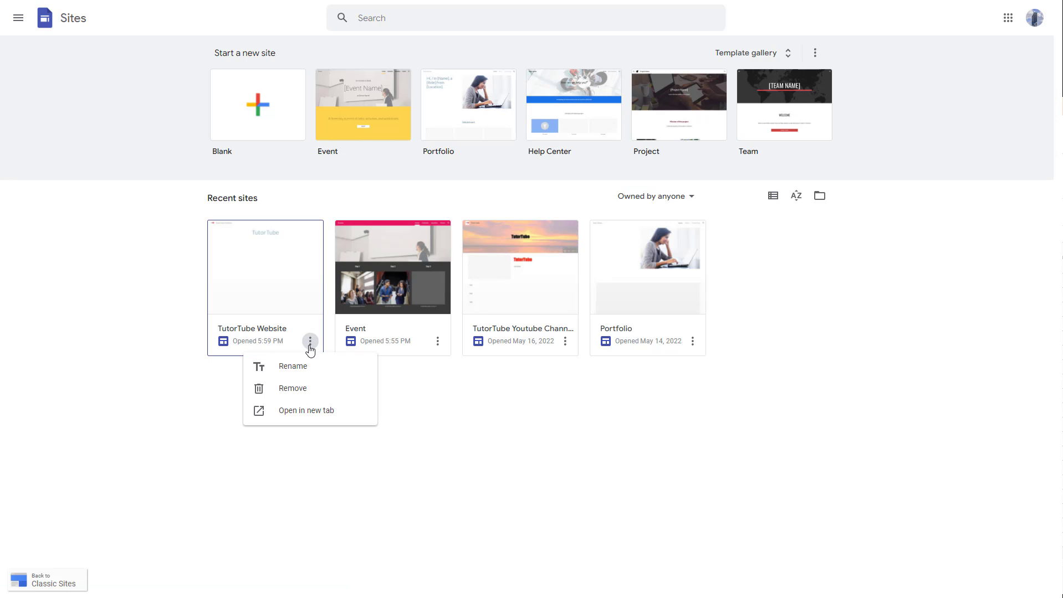
pyautogui.moveTo(298, 395)
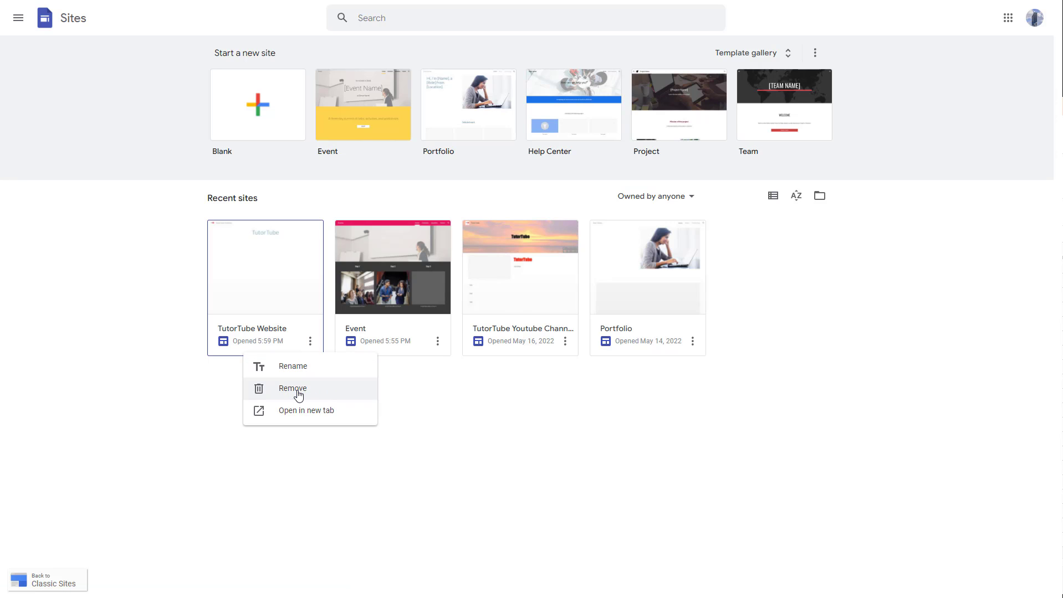
pyautogui.click(292, 389)
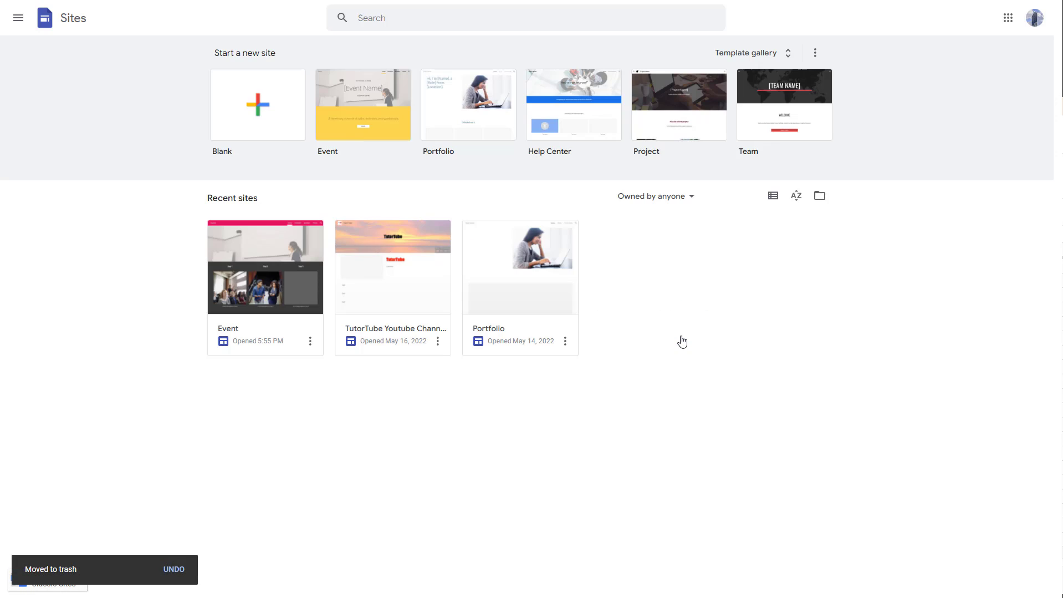
pyautogui.moveTo(175, 573)
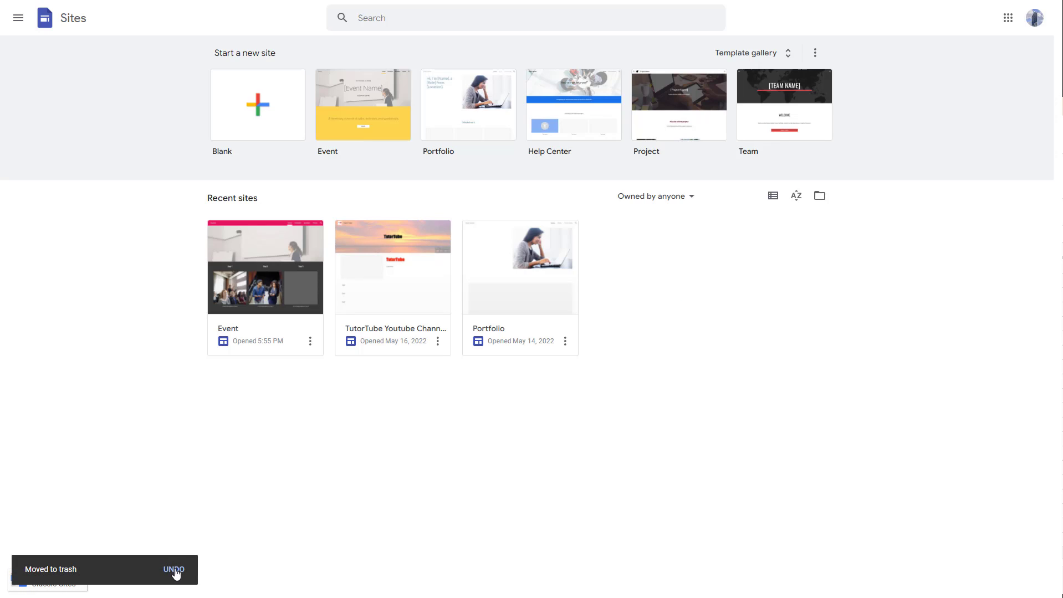
pyautogui.click(174, 570)
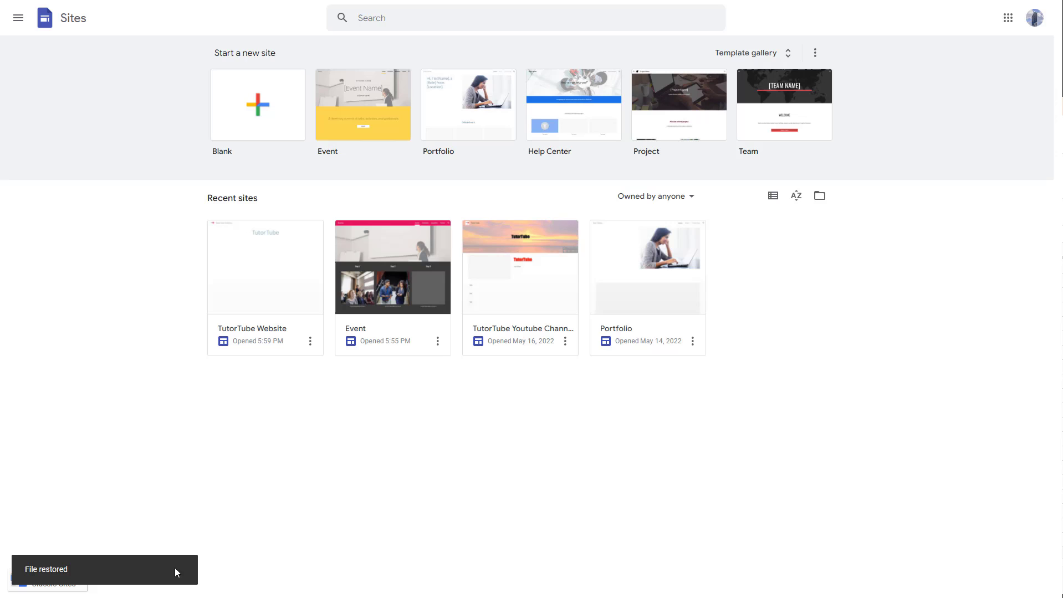
pyautogui.moveTo(308, 319)
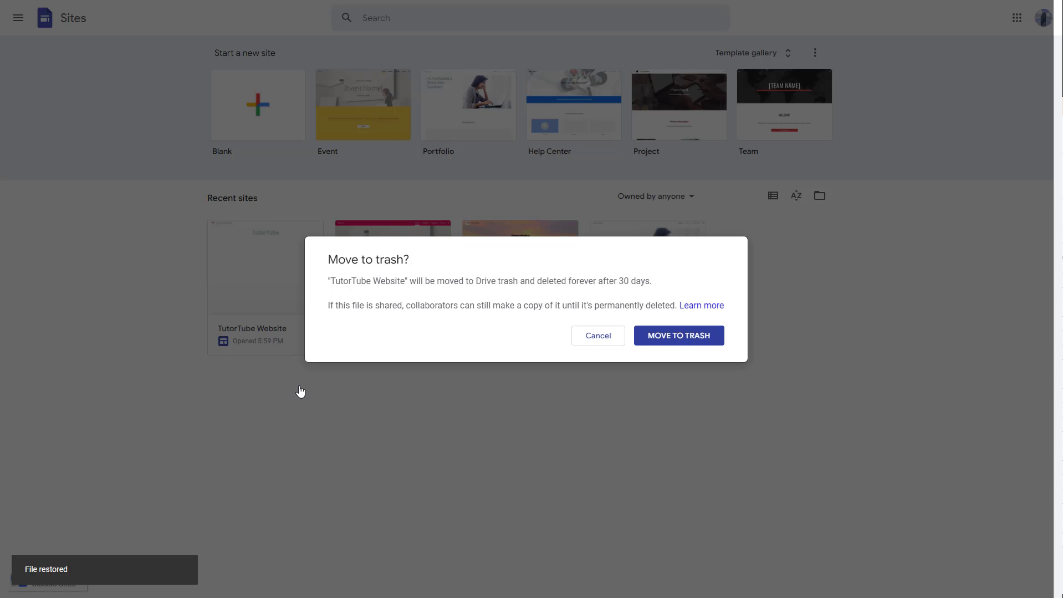
# - Trash TutorTube Website, Event and TutorTube Youtube Channel, leaving only Portfolio listed
pyautogui.click(678, 336)
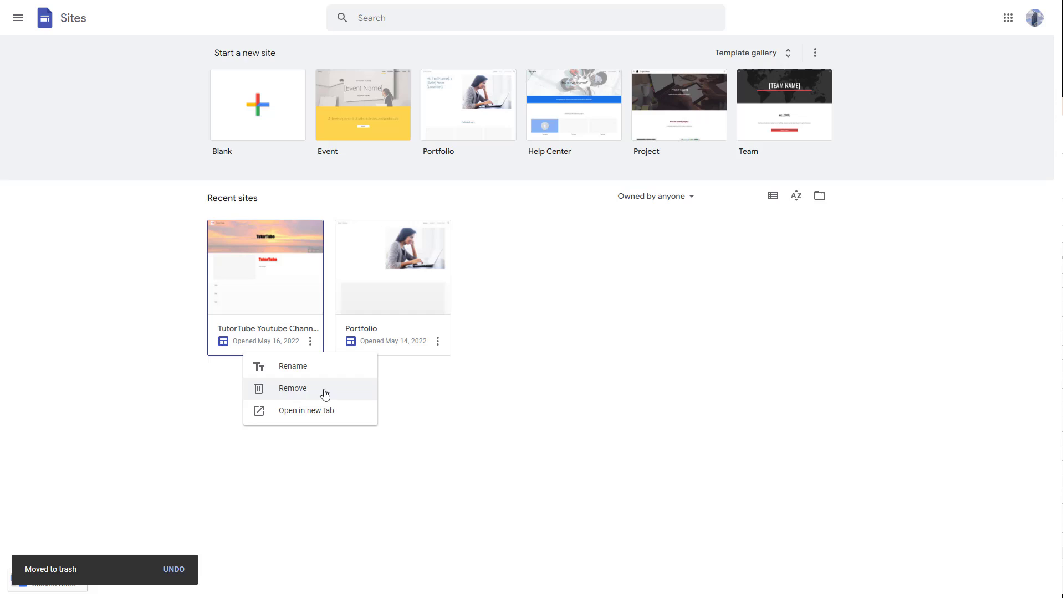
pyautogui.click(293, 388)
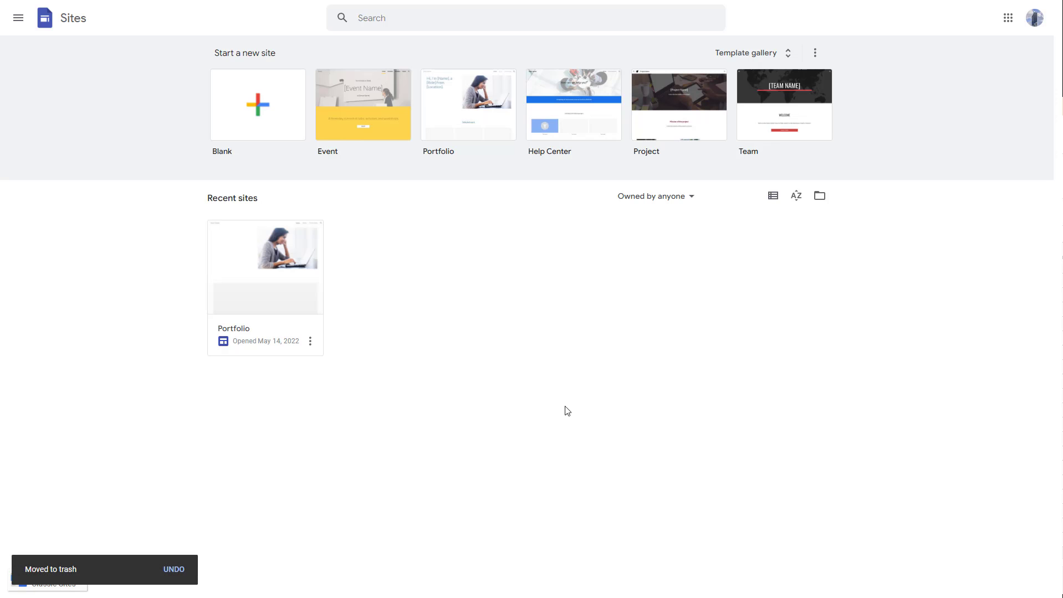
pyautogui.moveTo(177, 556)
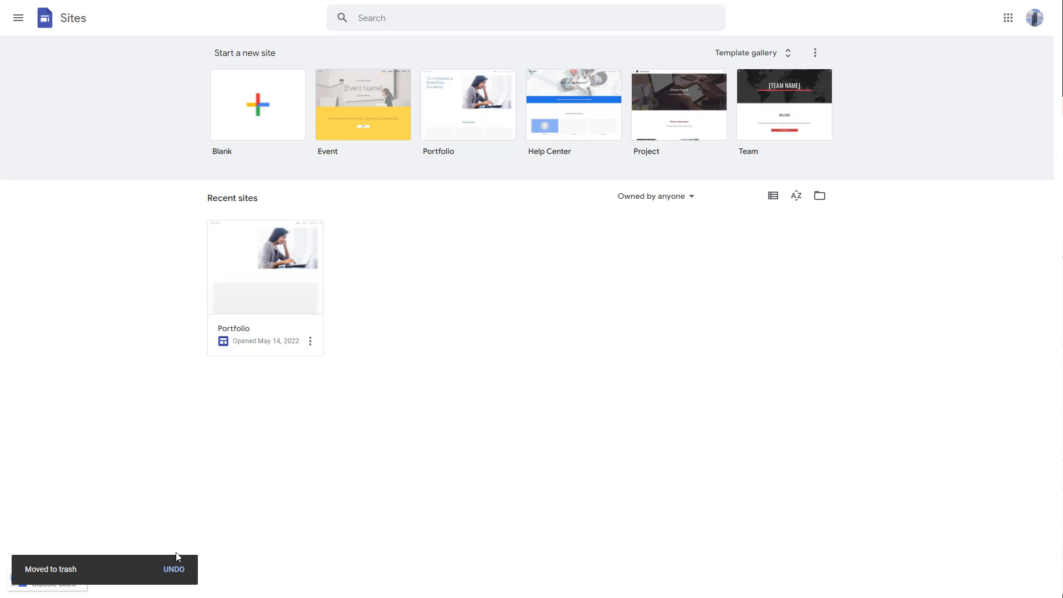
pyautogui.moveTo(415, 403)
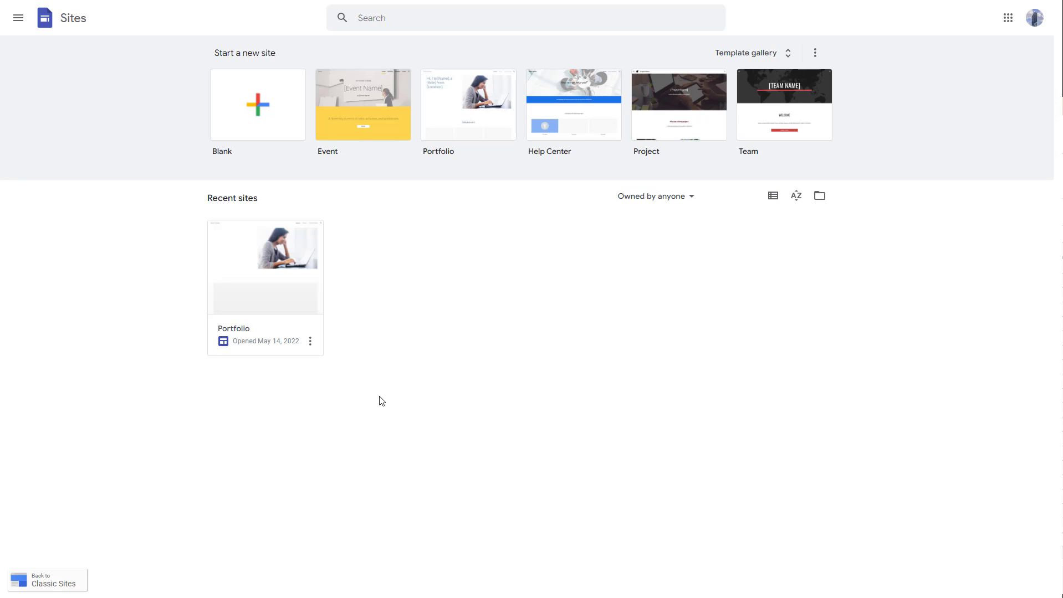
pyautogui.moveTo(581, 377)
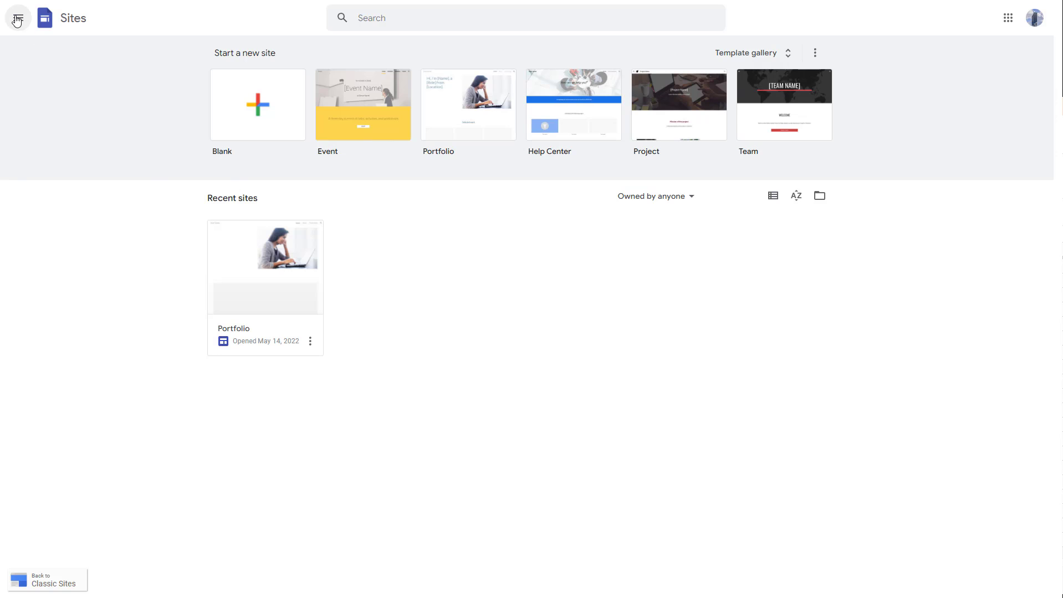
# - Switch from Google Sites to Google Drive at My Drive via the apps menu
pyautogui.click(18, 18)
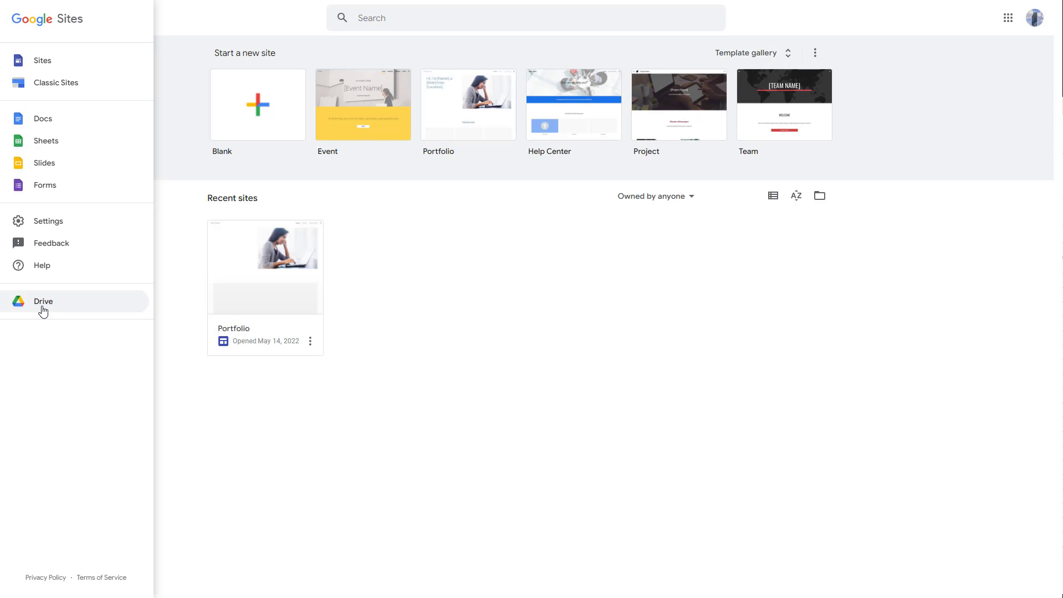
pyautogui.click(43, 302)
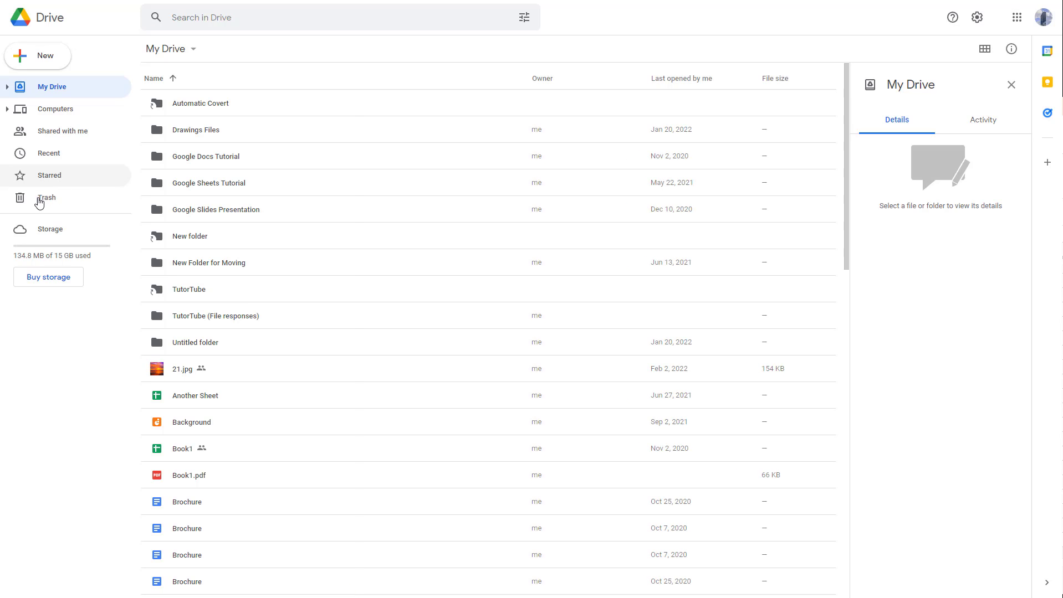
# - In Drive trash, select the trashed TutorTube sites and Event and restore them
pyautogui.click(47, 197)
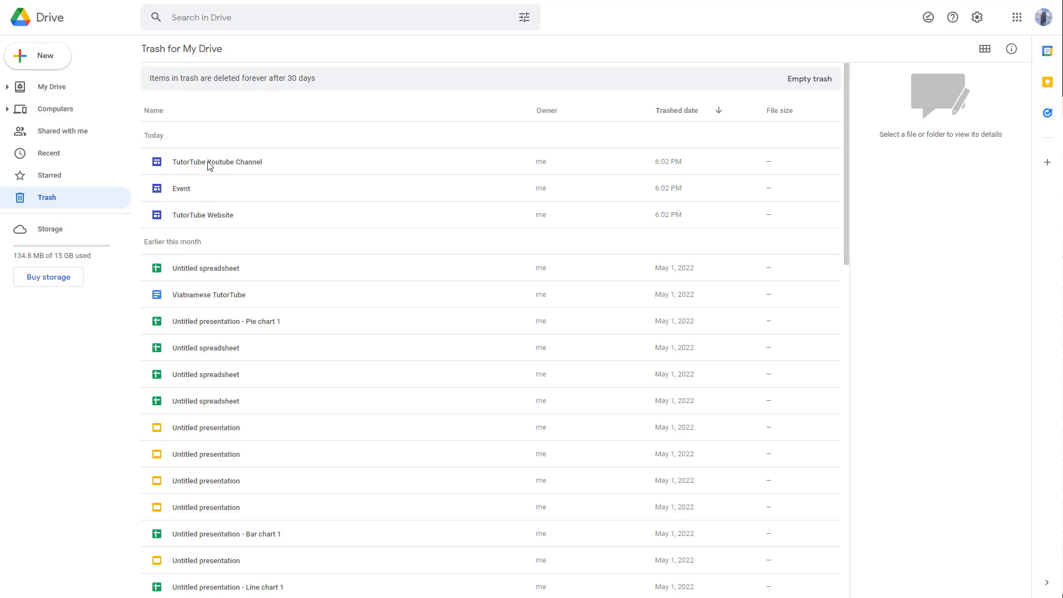
pyautogui.click(202, 215)
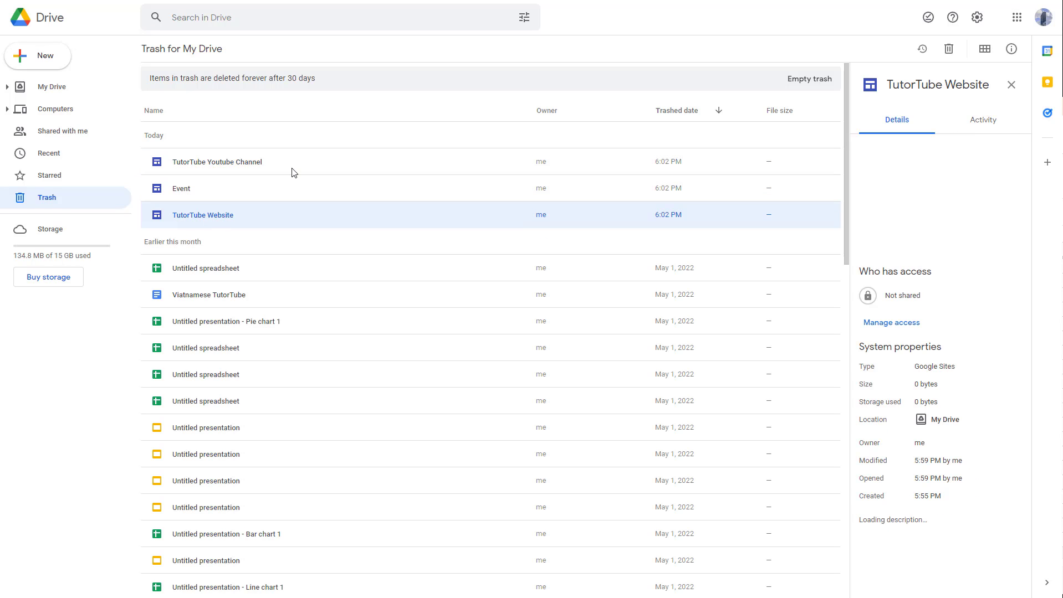
pyautogui.click(216, 161)
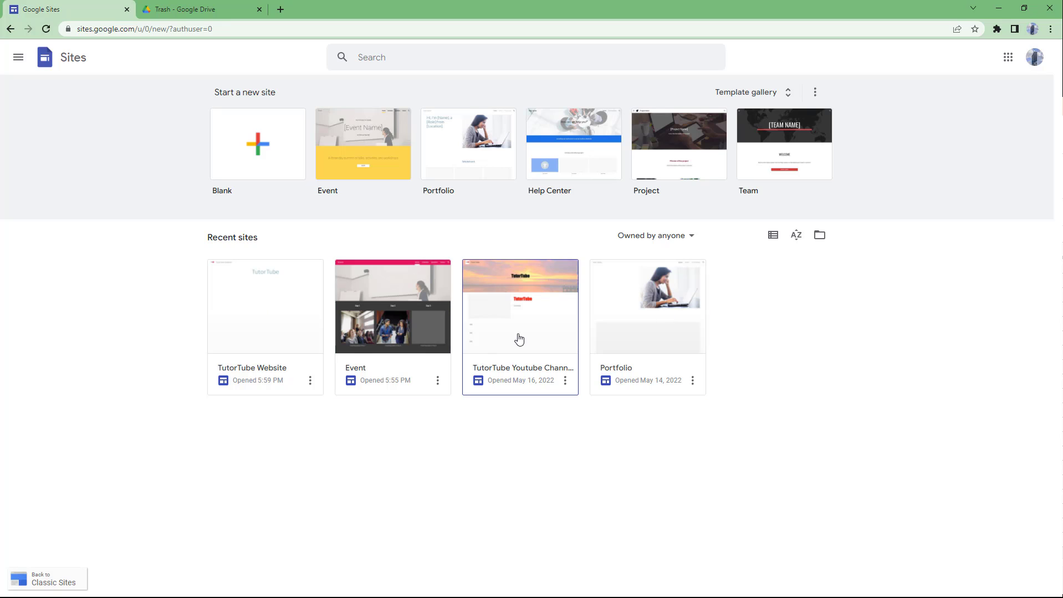
pyautogui.moveTo(366, 412)
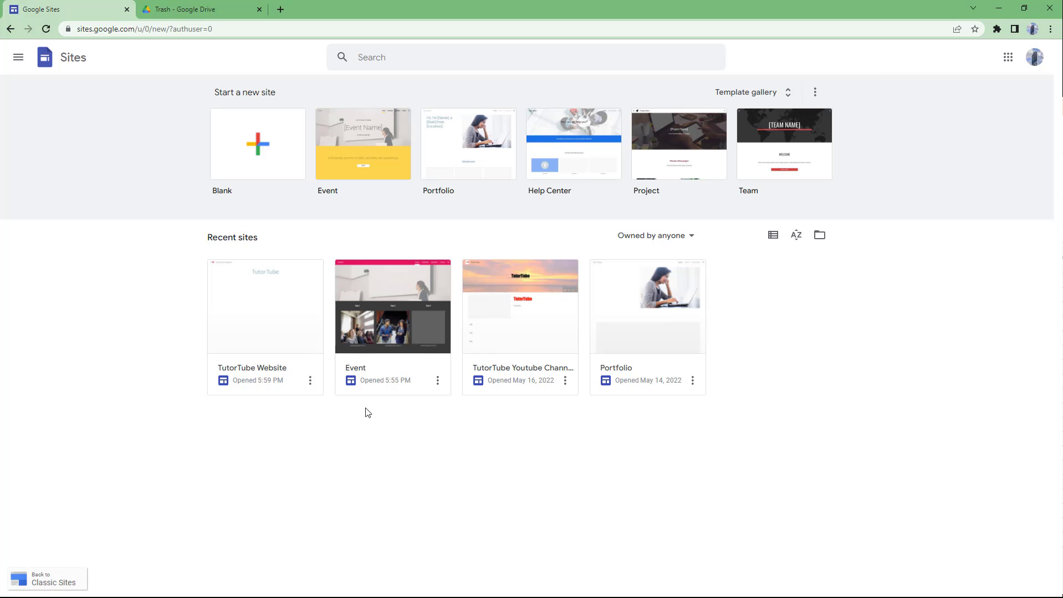
pyautogui.moveTo(395, 398)
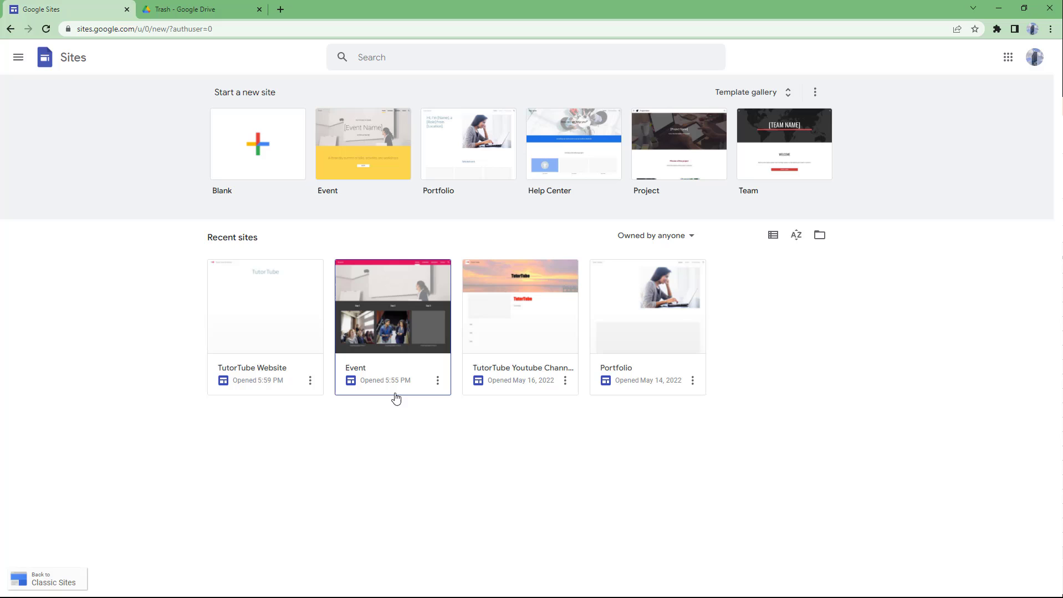
pyautogui.moveTo(531, 440)
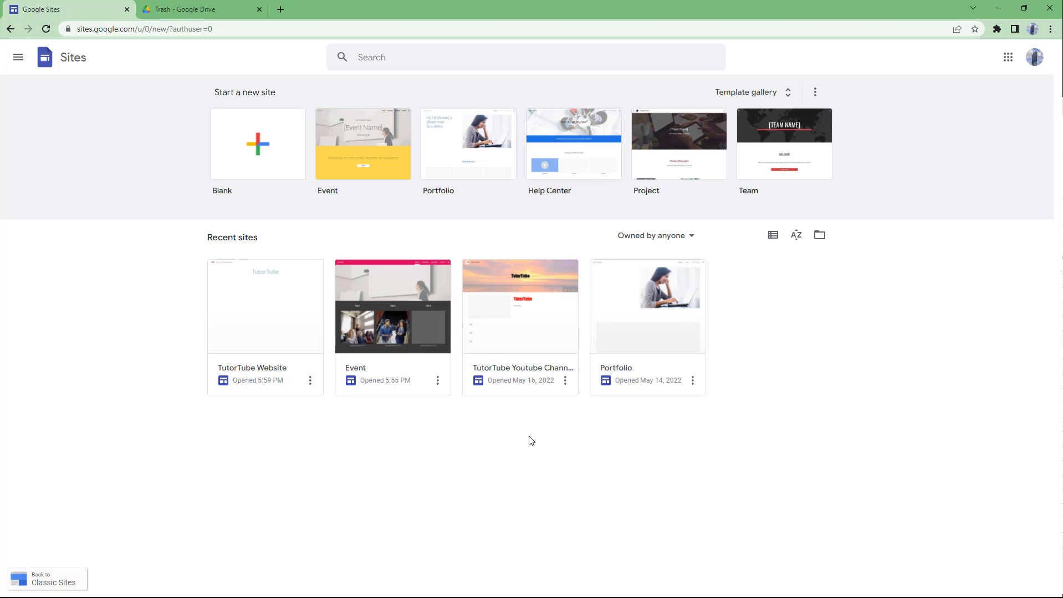
pyautogui.moveTo(831, 437)
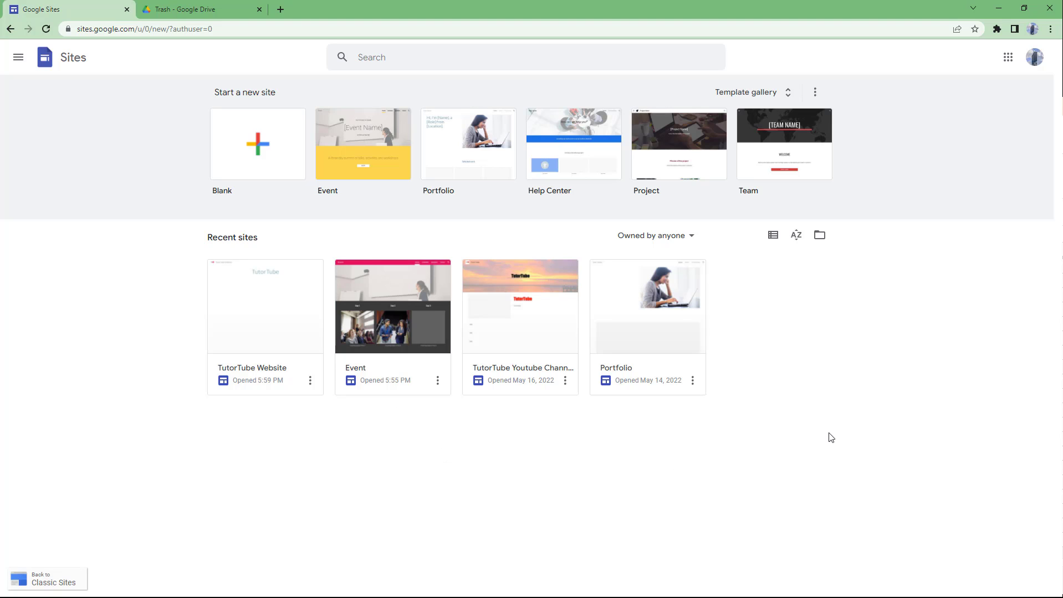